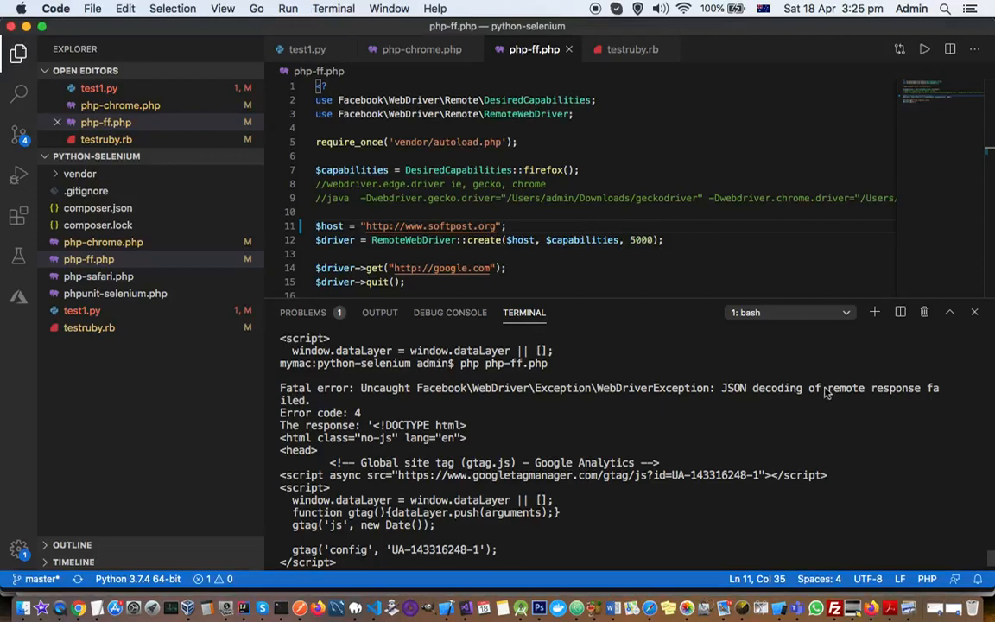
pyautogui.moveTo(919, 394)
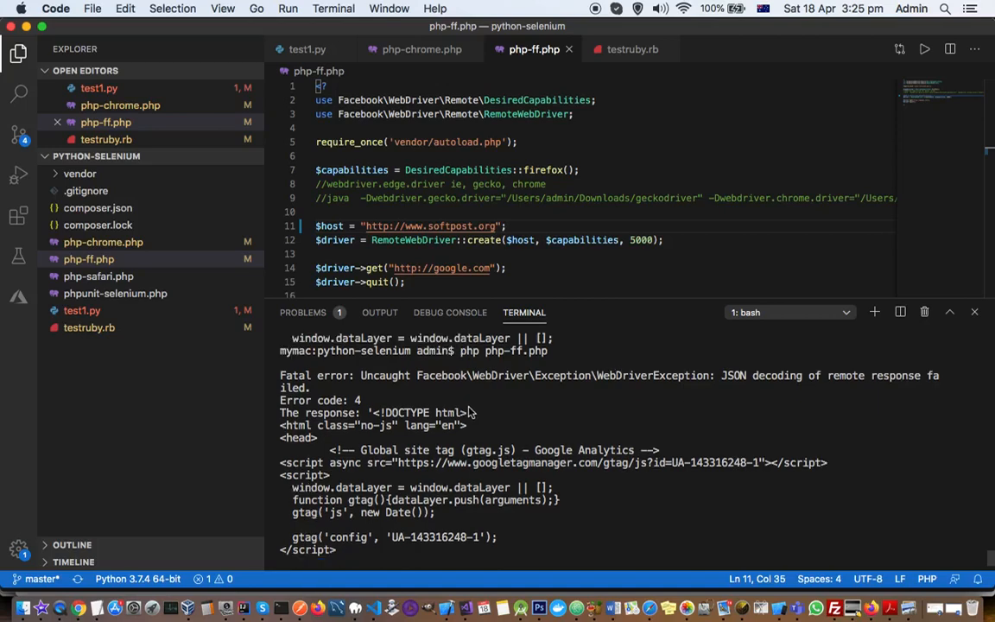
# Run clear in the terminal to remove the old JSON decoding error output.
pyautogui.scroll(-3)
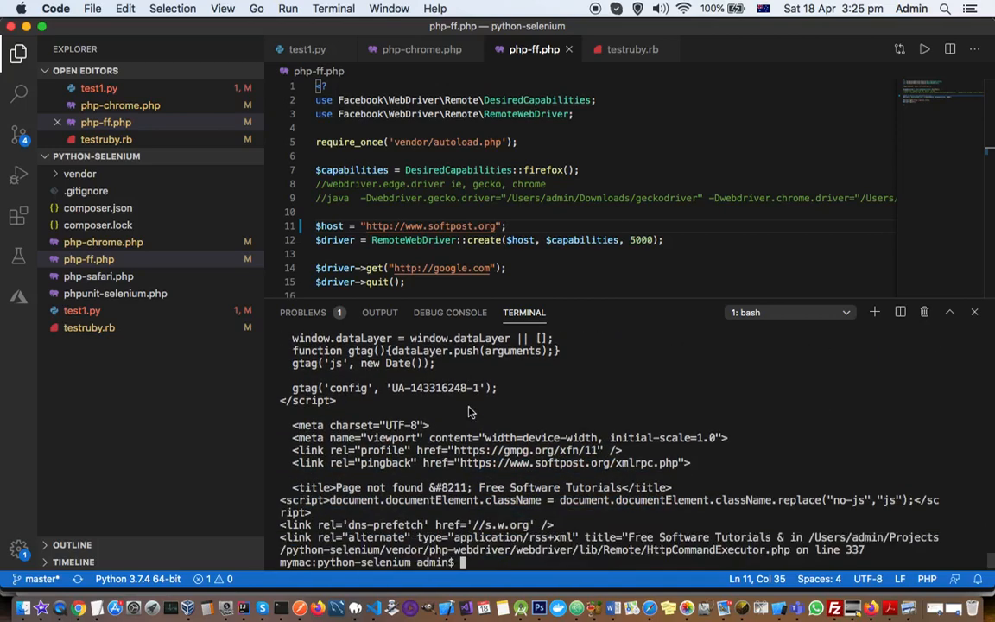
pyautogui.moveTo(472, 535)
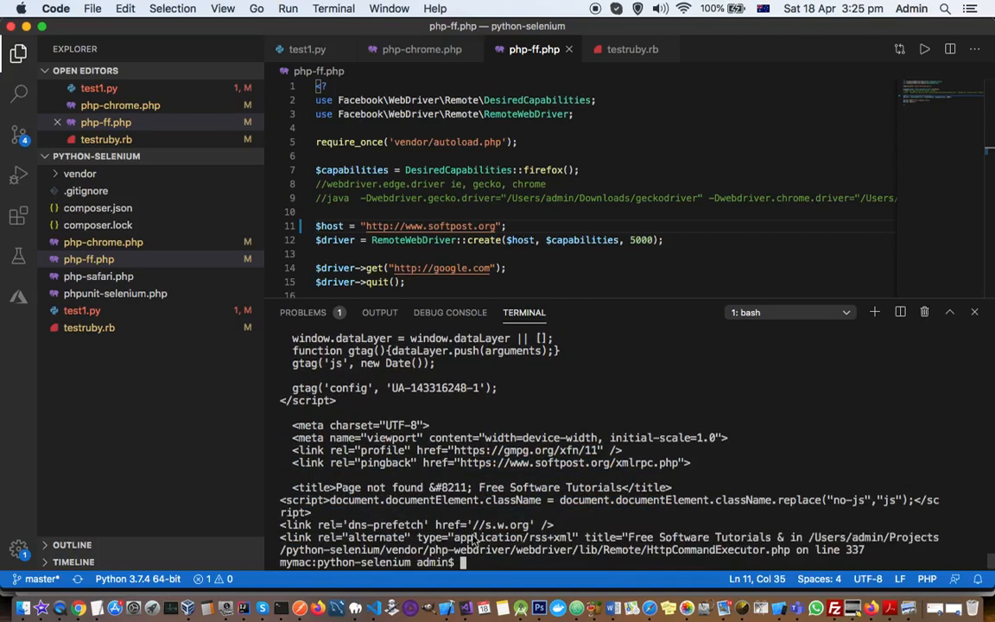
pyautogui.write('cle')
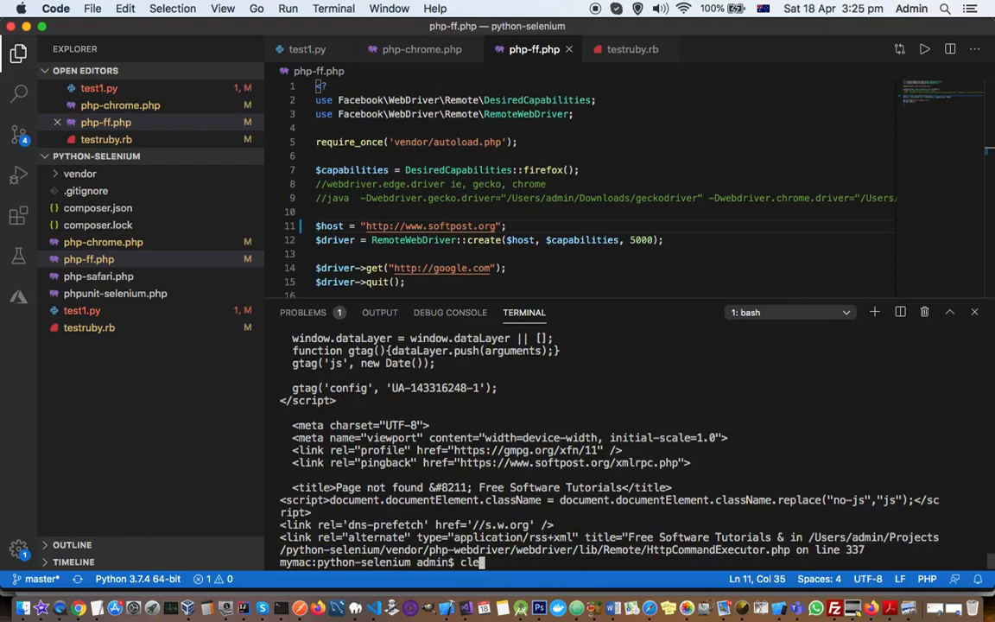
pyautogui.press('Enter')
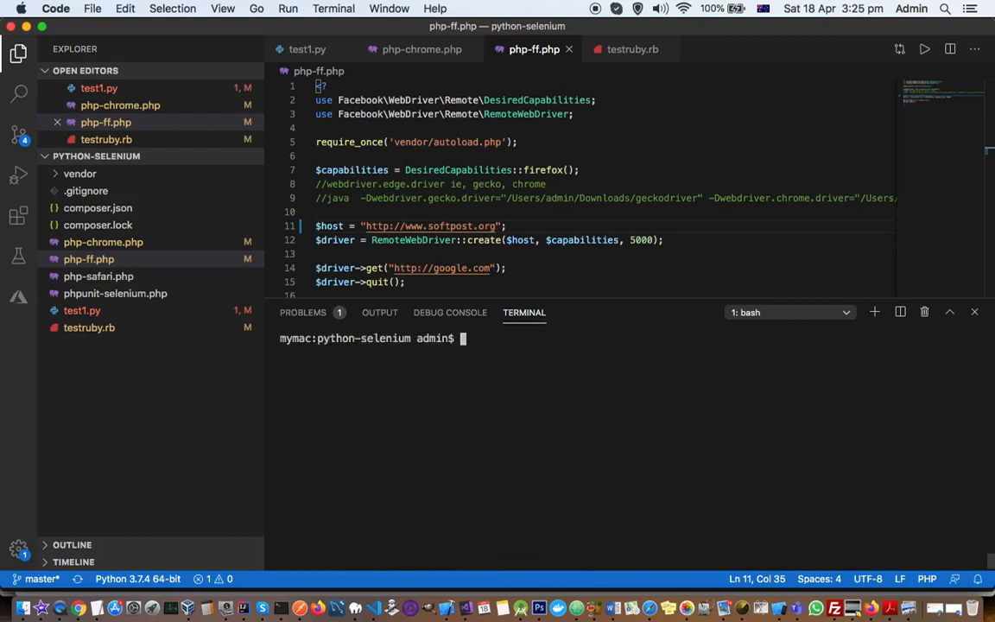
pyautogui.scroll(-3)
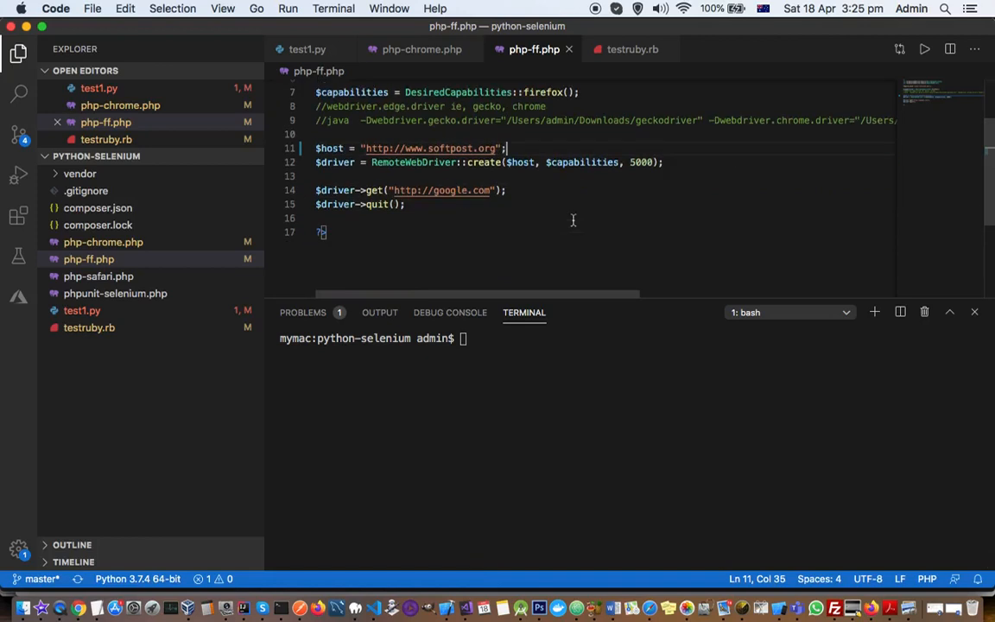
pyautogui.moveTo(534, 172)
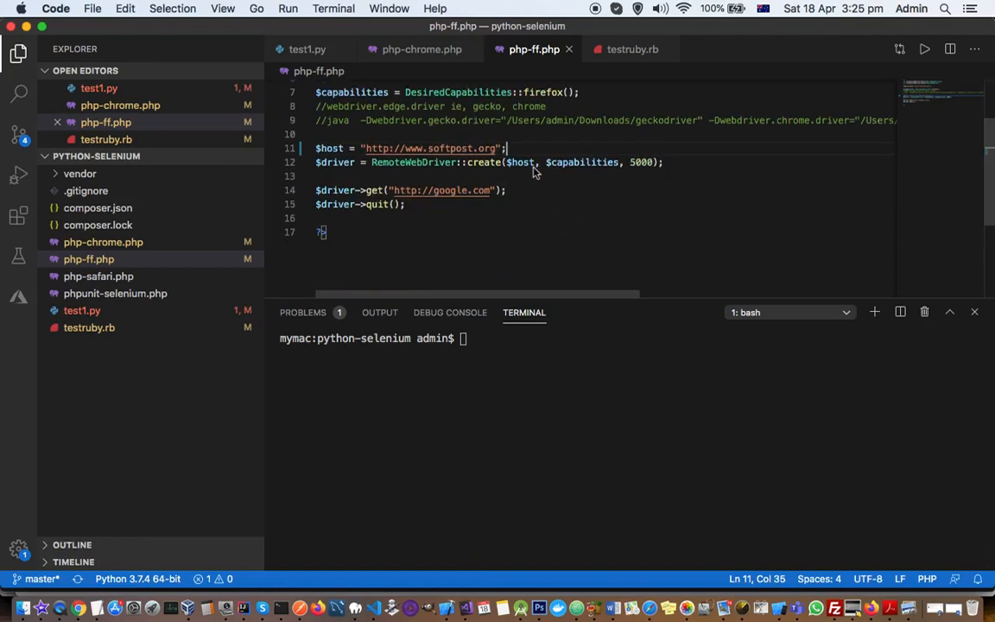
pyautogui.moveTo(527, 181)
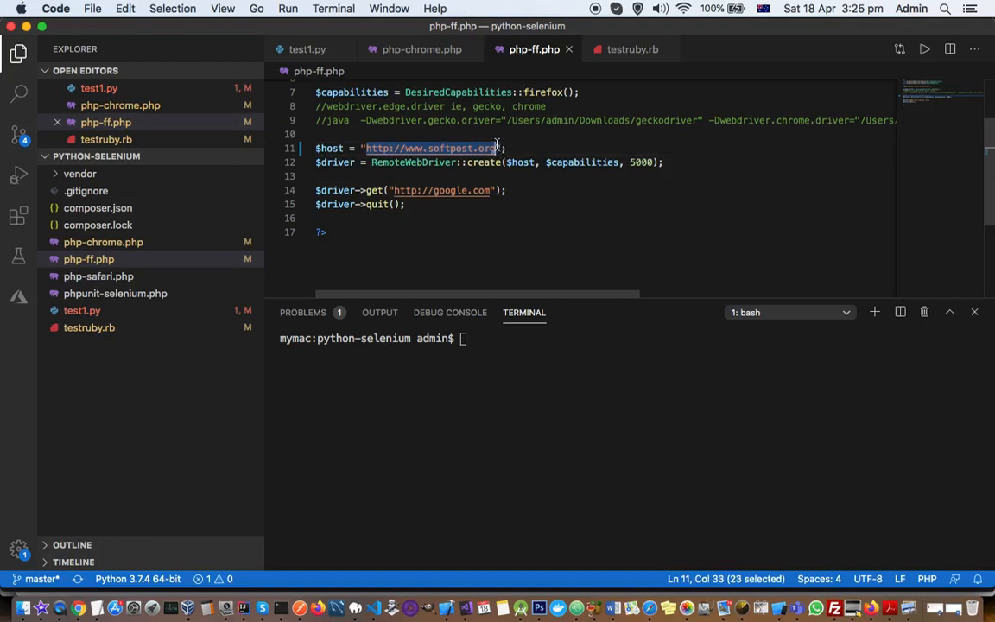
pyautogui.moveTo(481, 172)
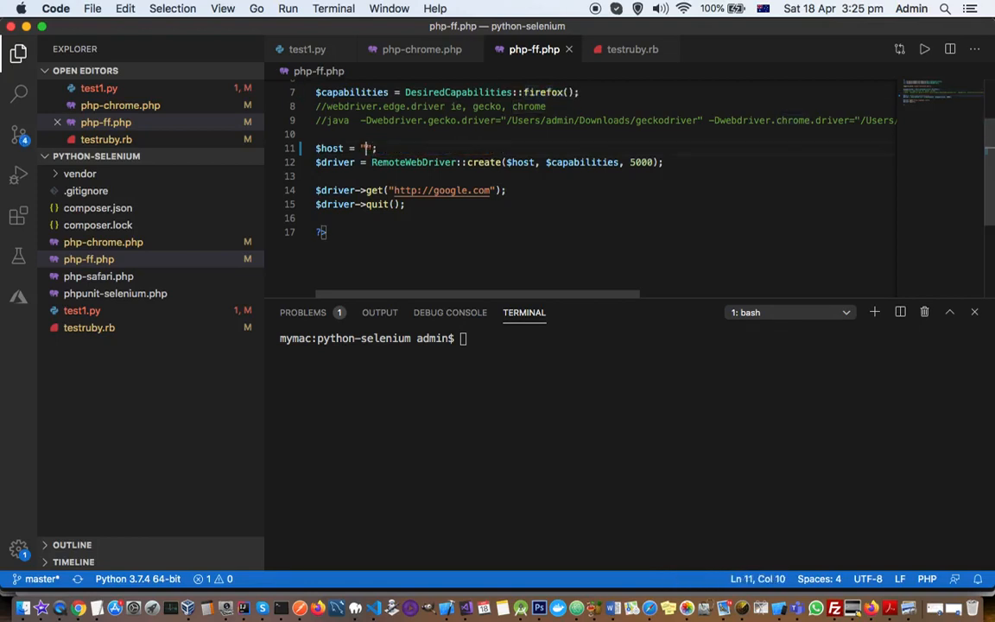
pyautogui.write('http://localhost:4444/wd/hub')
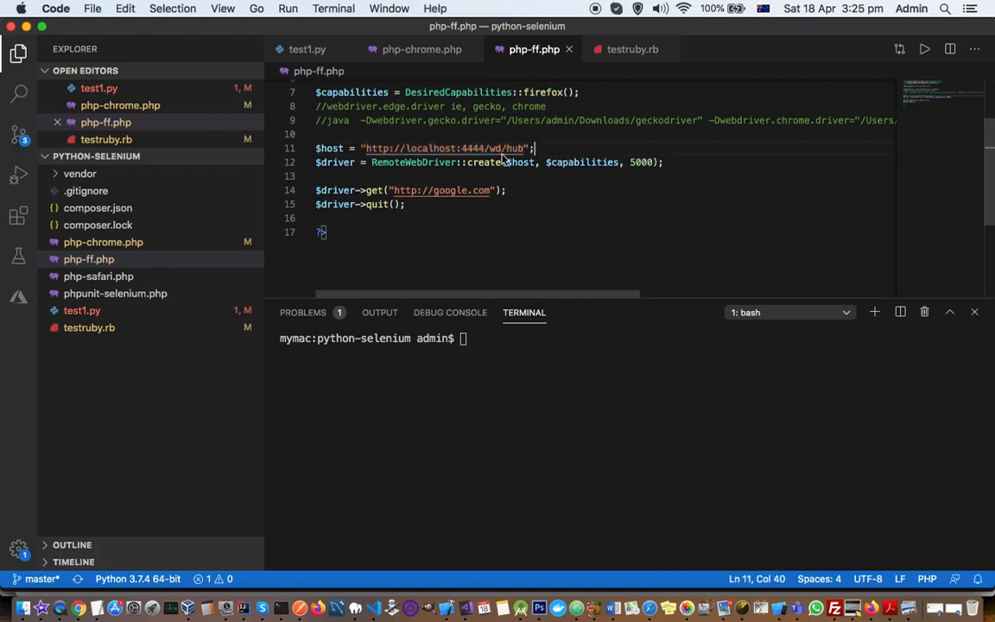
pyautogui.moveTo(778, 157)
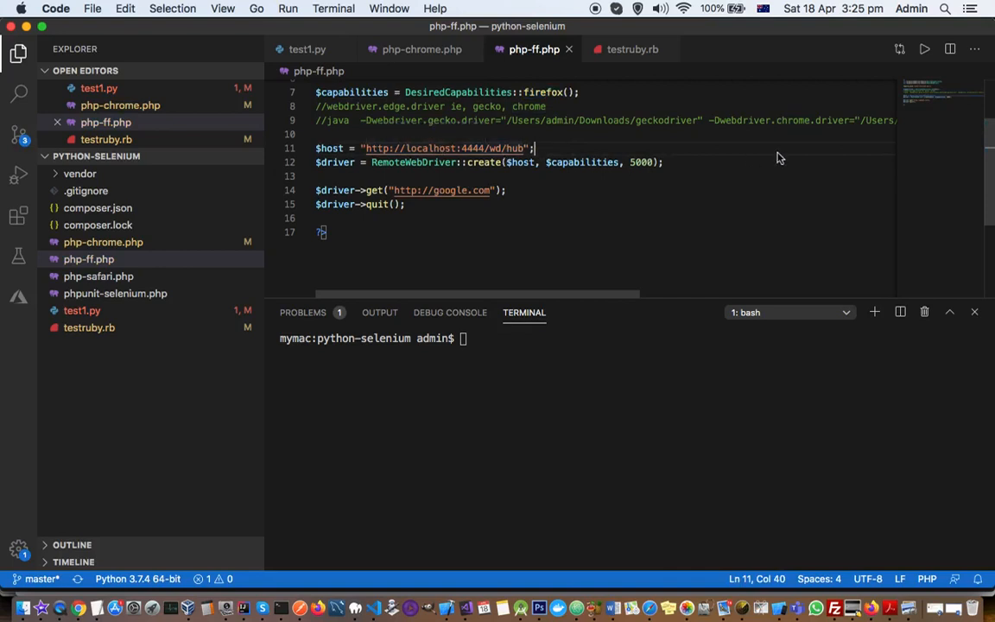
pyautogui.moveTo(539, 353)
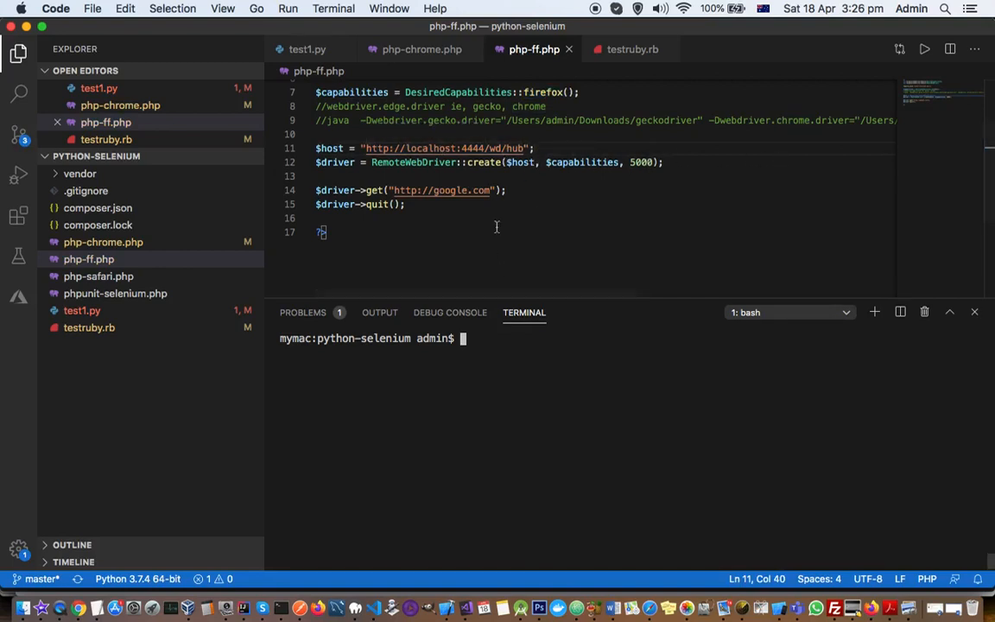
pyautogui.click(484, 148)
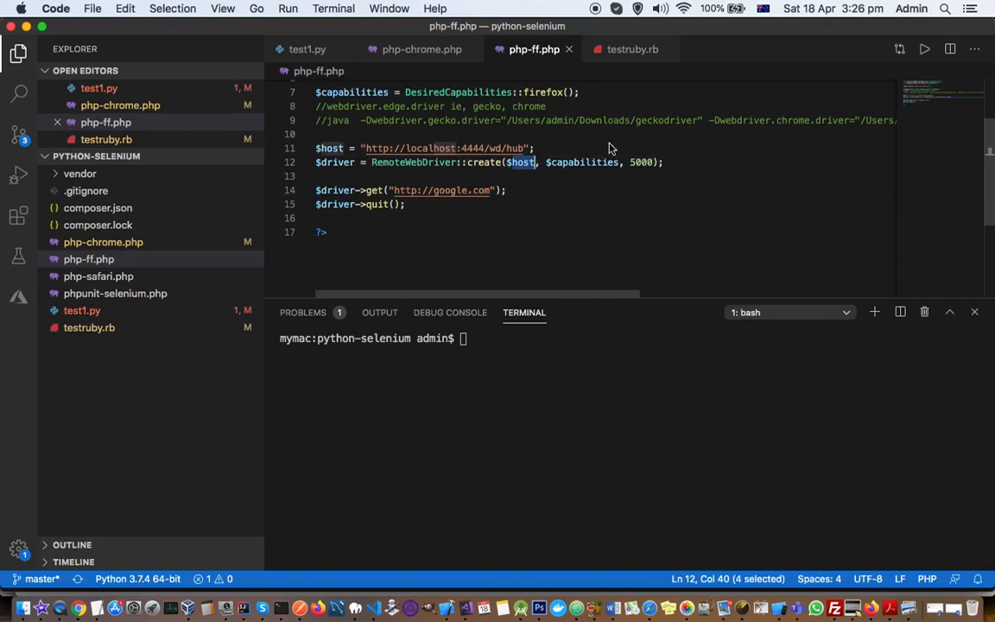
pyautogui.moveTo(579, 359)
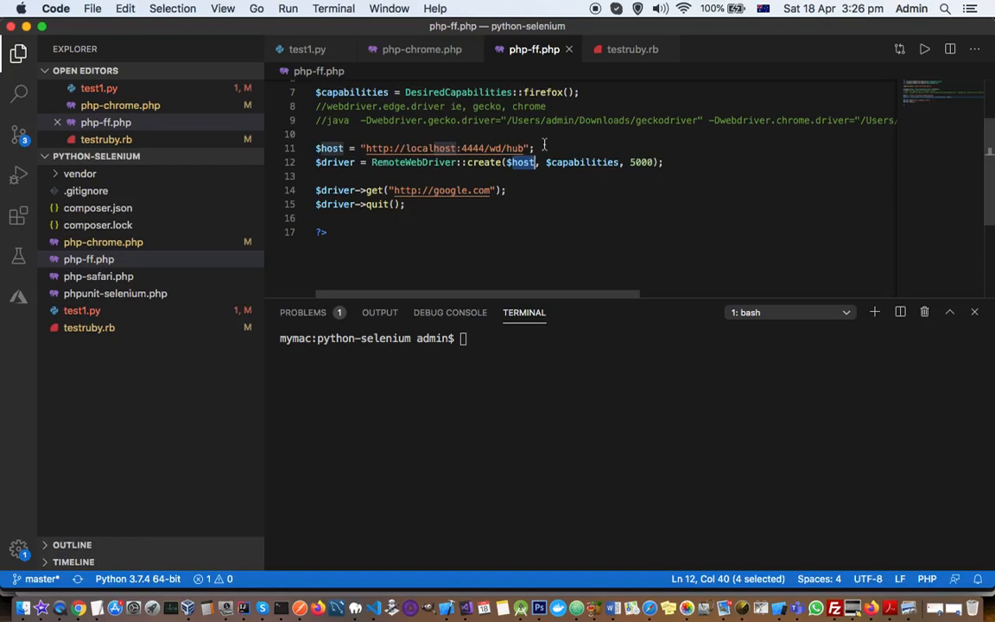
pyautogui.moveTo(546, 149)
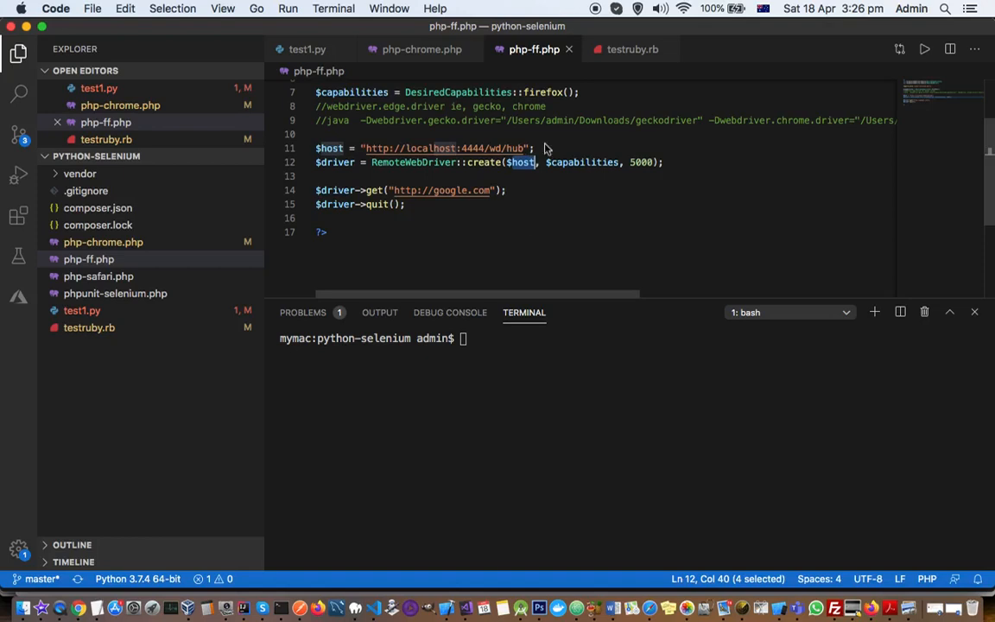